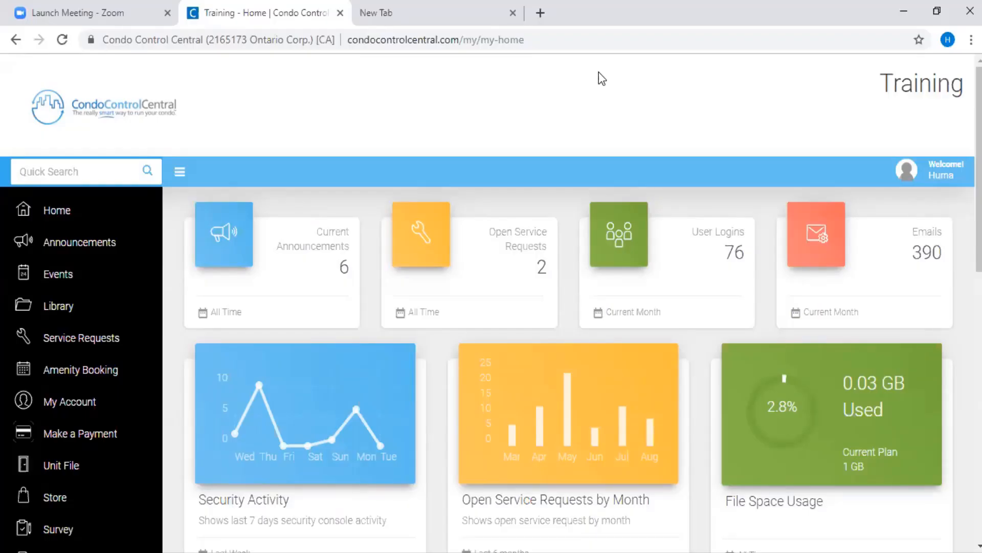
pyautogui.moveTo(583, 259)
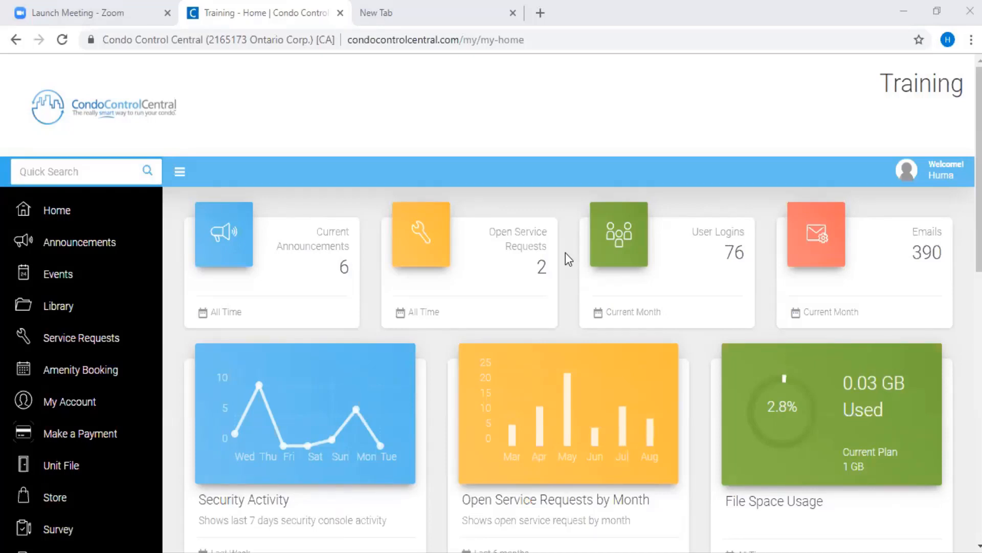
pyautogui.moveTo(940, 175)
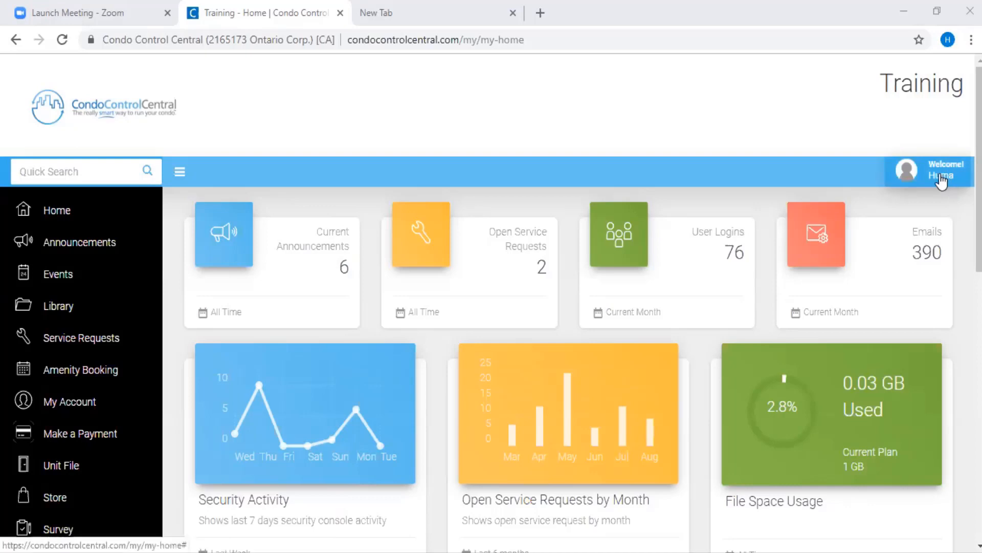
# - Open Setup from the Welcome profile menu and view the Electronic Consent settings
pyautogui.click(929, 172)
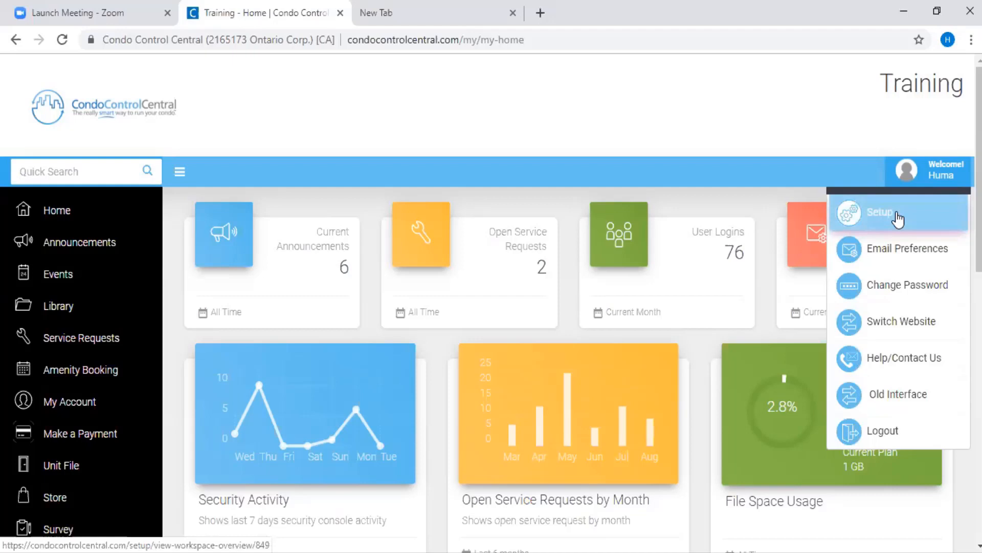
pyautogui.click(880, 212)
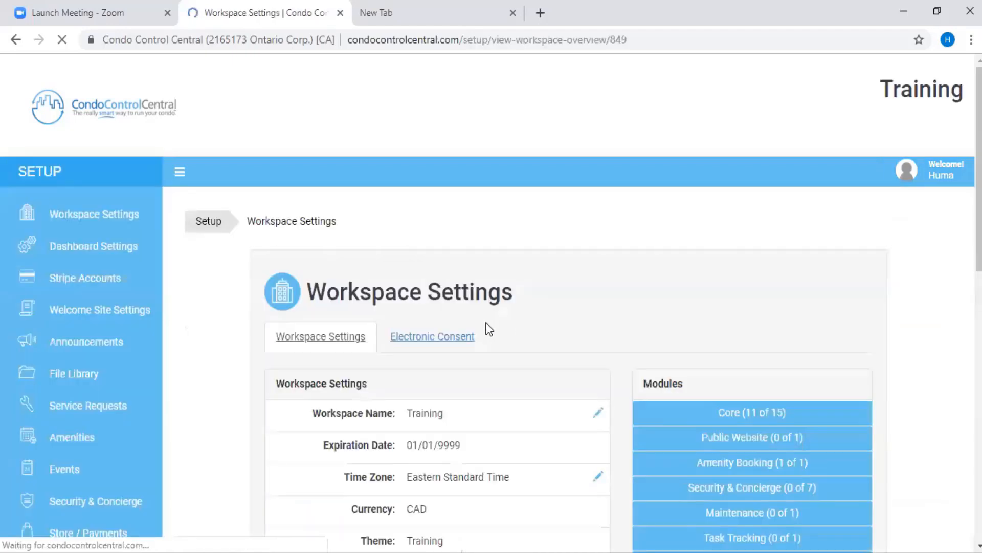
pyautogui.click(430, 336)
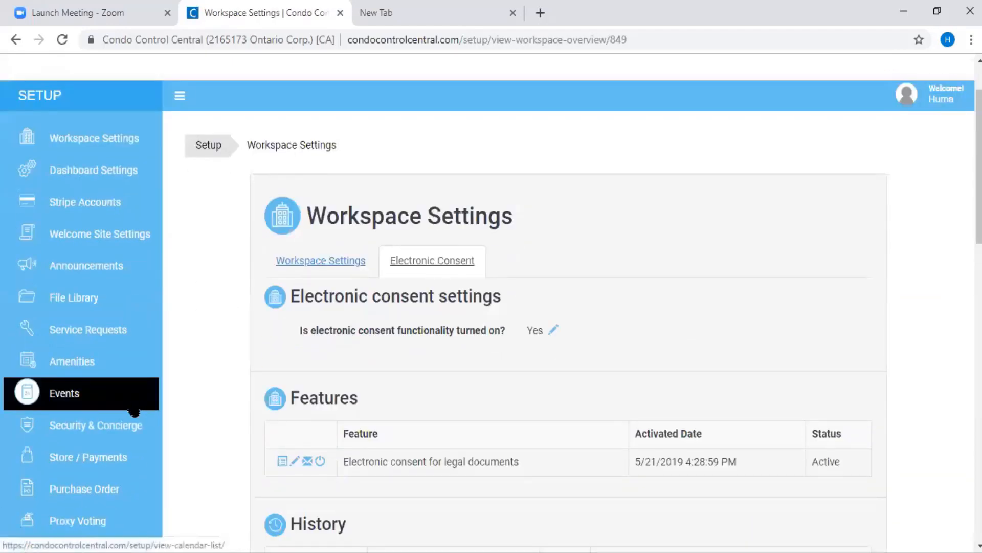
pyautogui.moveTo(131, 407)
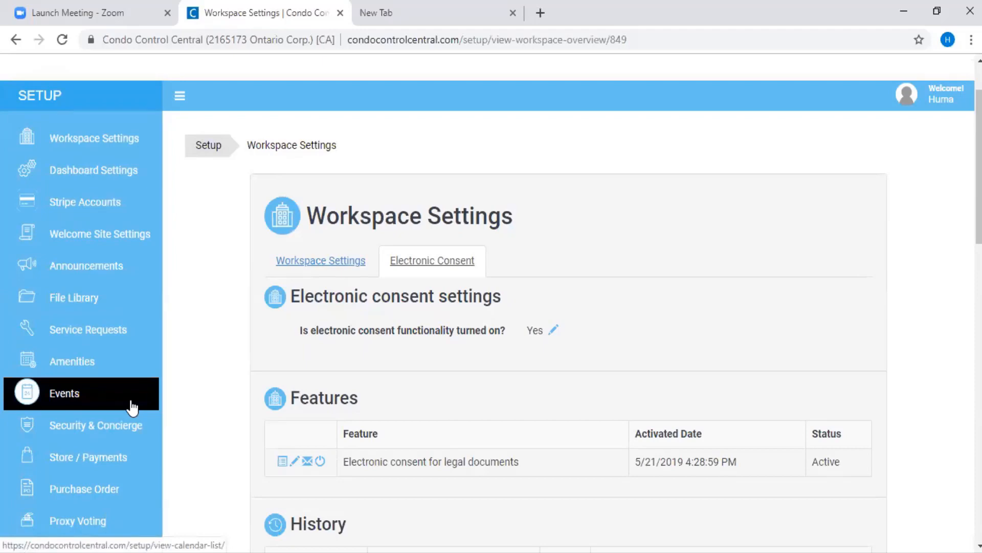
# - Show the Events calendar settings listing Maintenance, Board Calendar, Party and other calendars
pyautogui.click(64, 393)
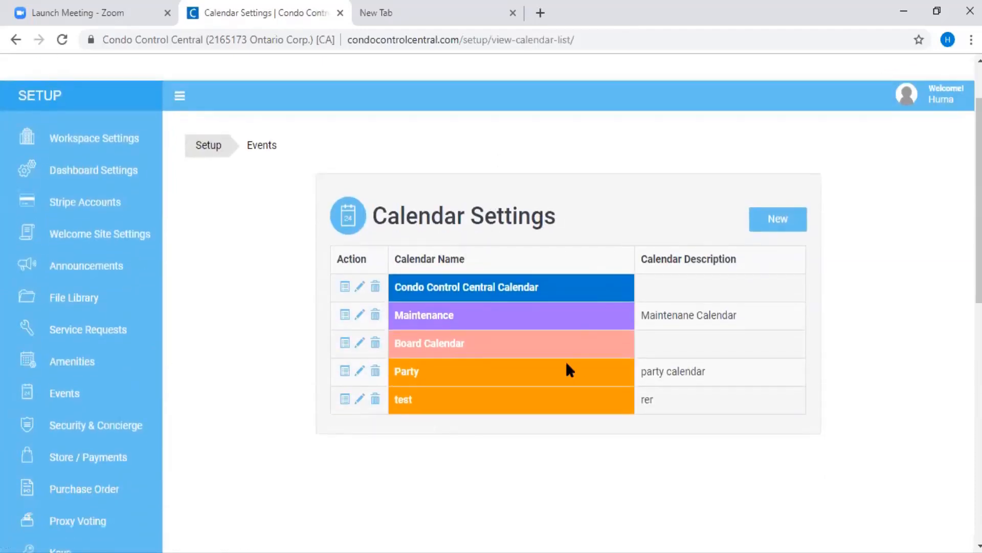
pyautogui.moveTo(477, 419)
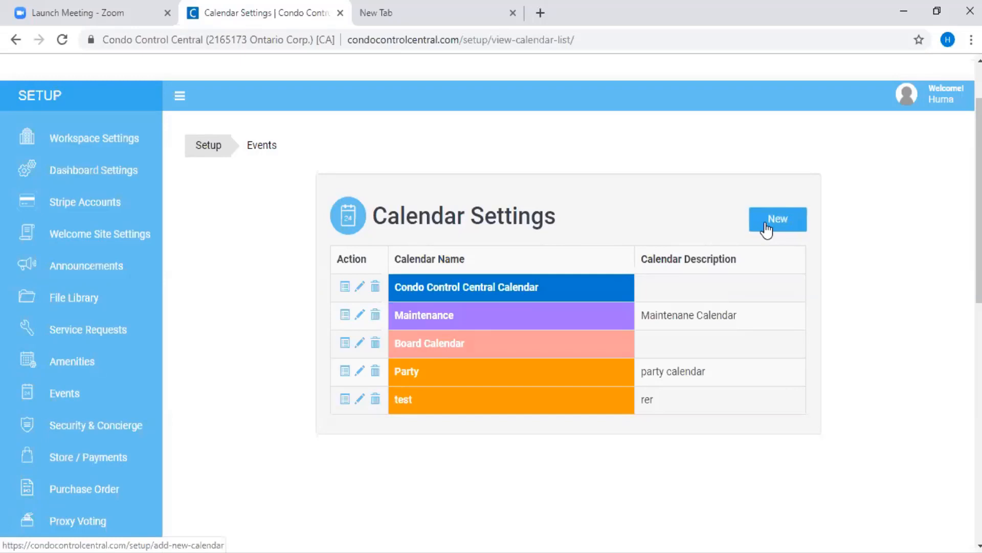
# - Start a new calendar and review its colour code 8097FF and group access fields
pyautogui.click(778, 219)
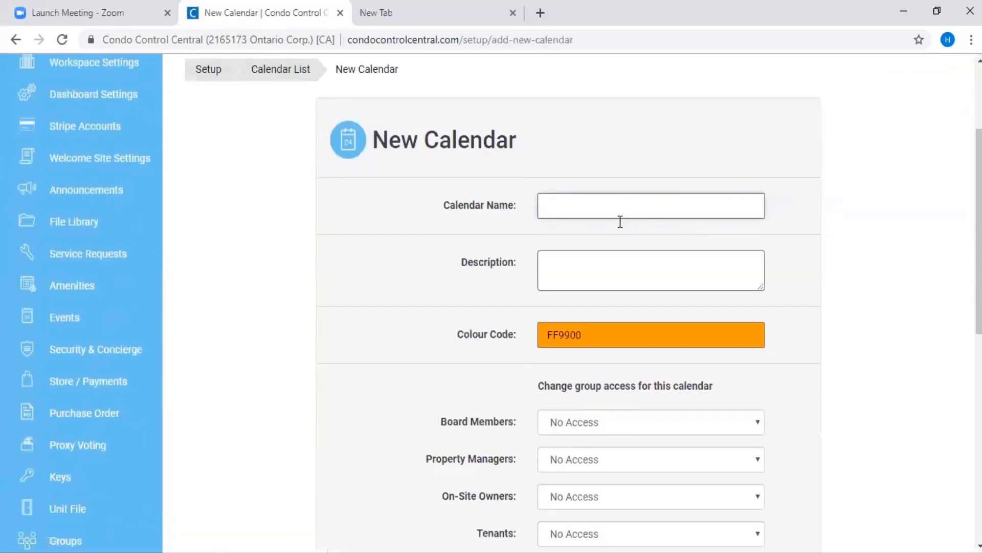
pyautogui.moveTo(511, 280)
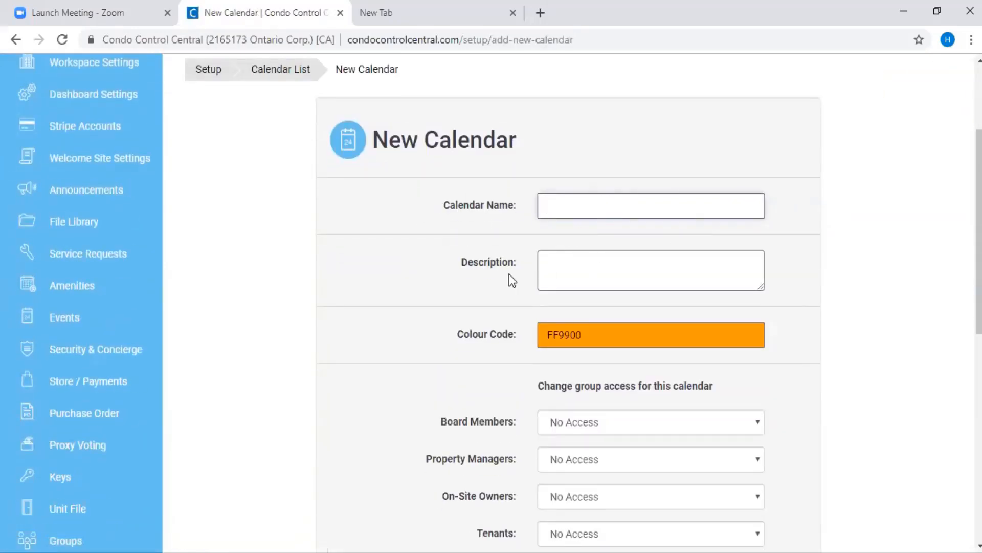
pyautogui.click(650, 334)
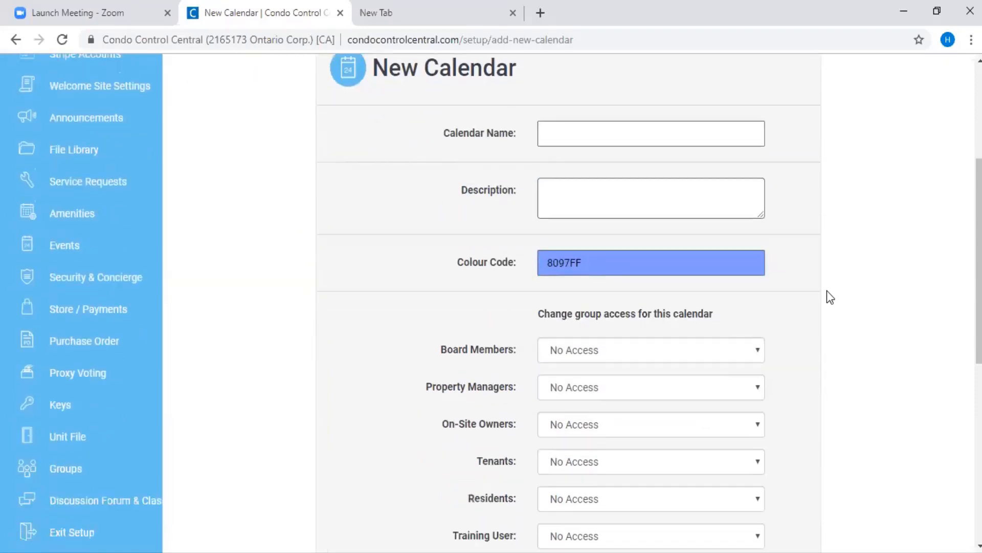
pyautogui.scroll(-3)
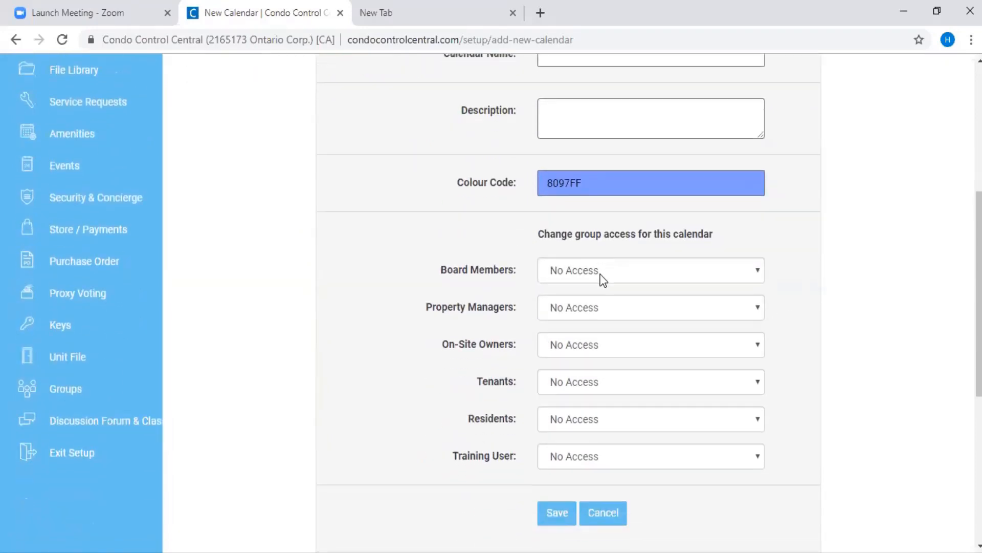
pyautogui.click(650, 270)
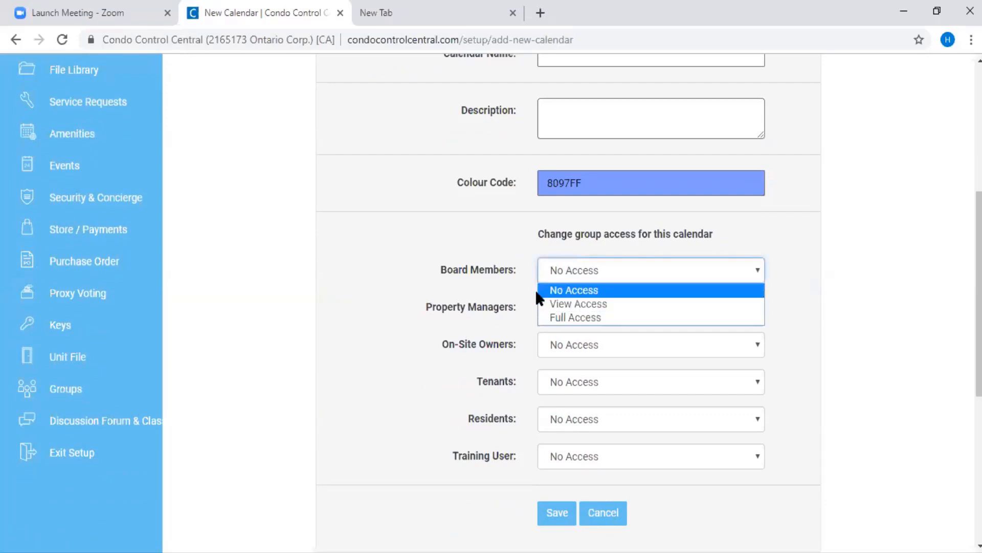
pyautogui.moveTo(559, 299)
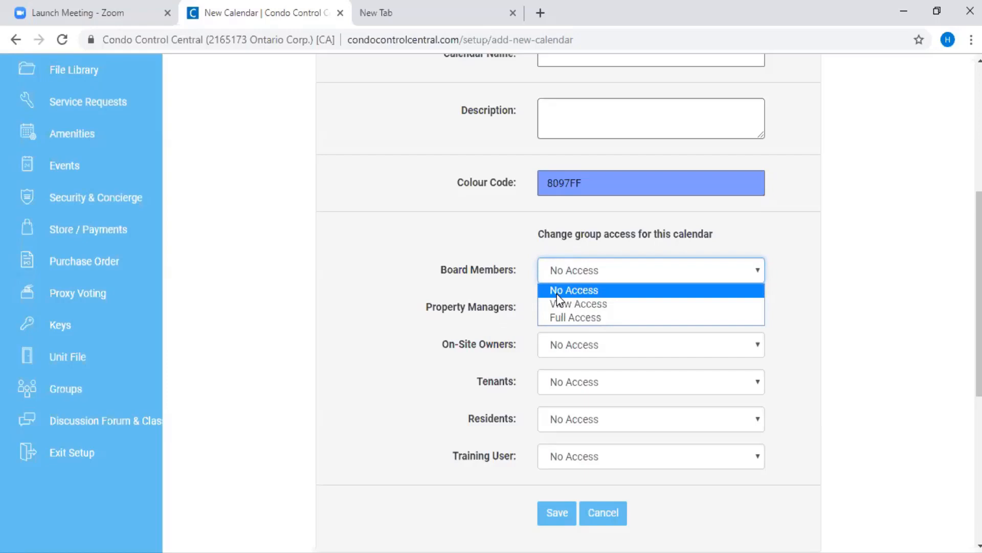
pyautogui.moveTo(578, 304)
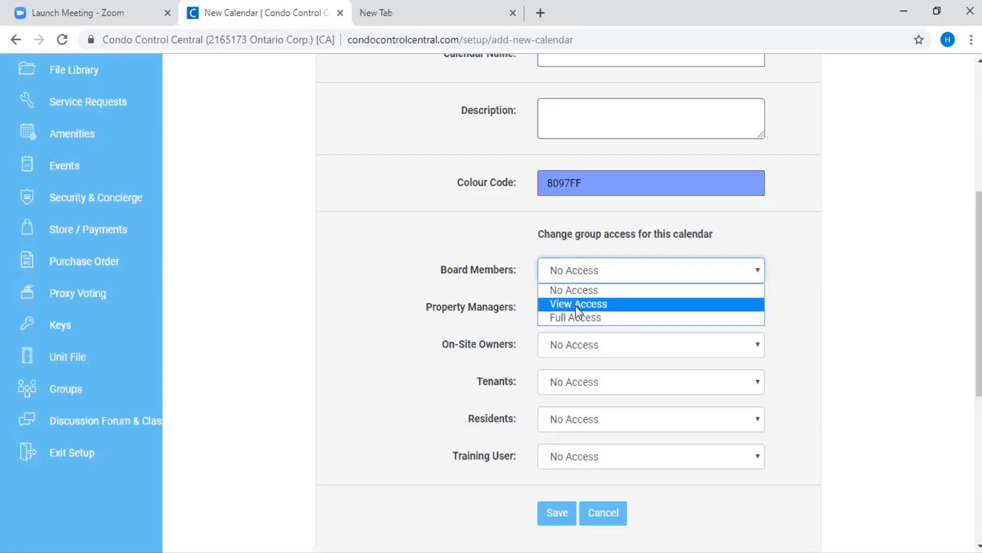
pyautogui.moveTo(573, 318)
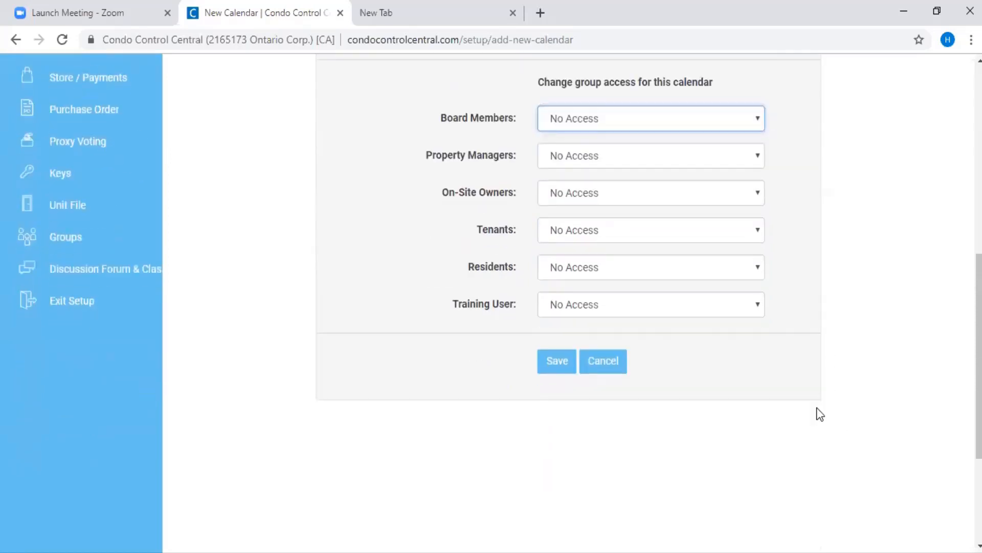
pyautogui.moveTo(558, 449)
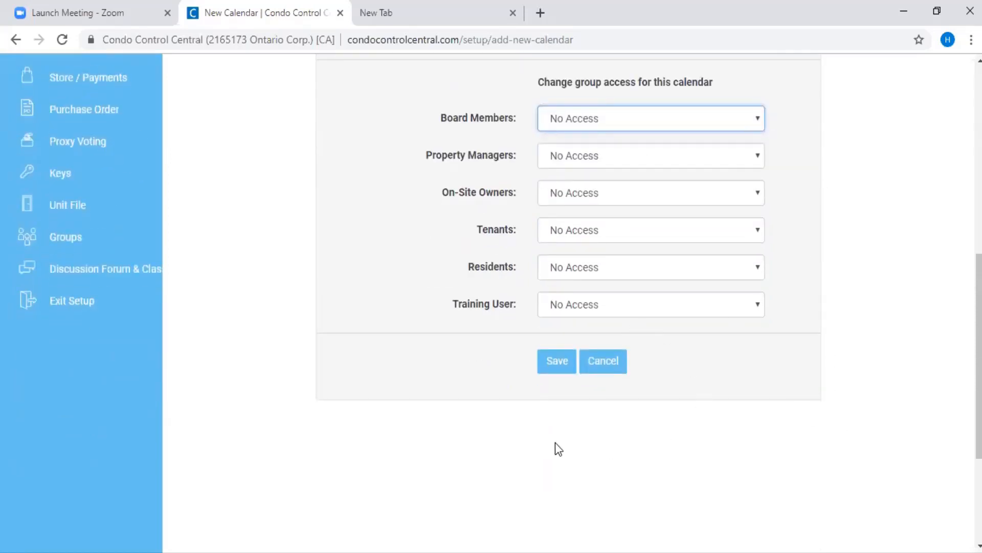